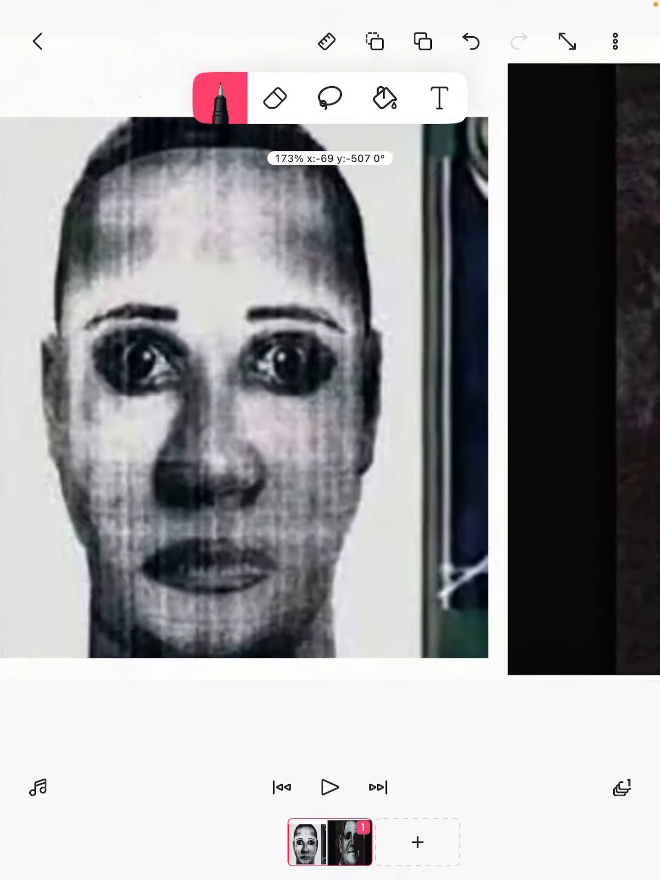
Switch from the pen to the Eraser tool in the top toolbar
{"action": "left_click", "coordinate": [275, 98]}
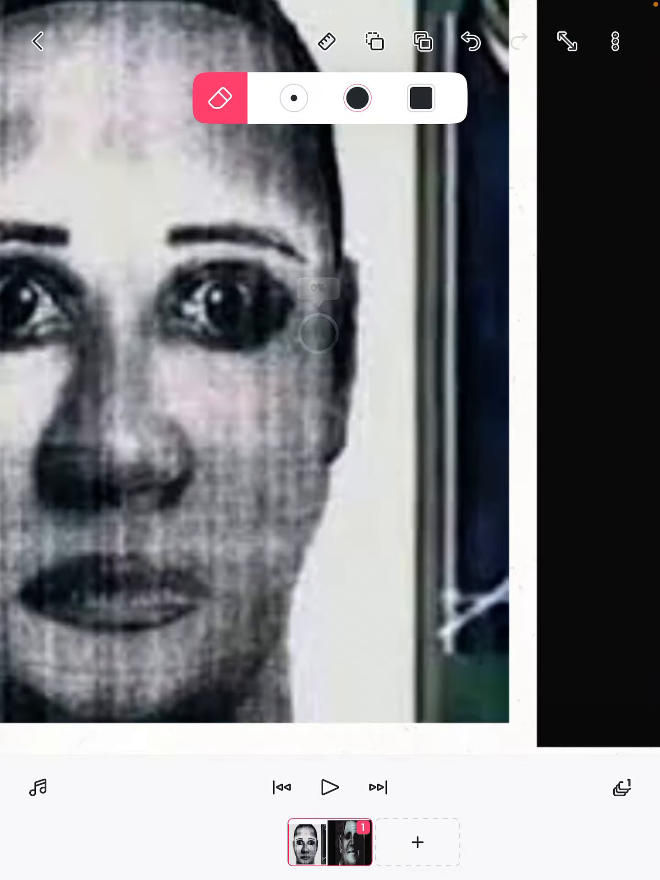
Rub out the paper, hair, background and lower edge around the sketched facial features
{"action": "left_click_drag", "start_coordinate": [320, 337], "coordinate": [337, 605]}
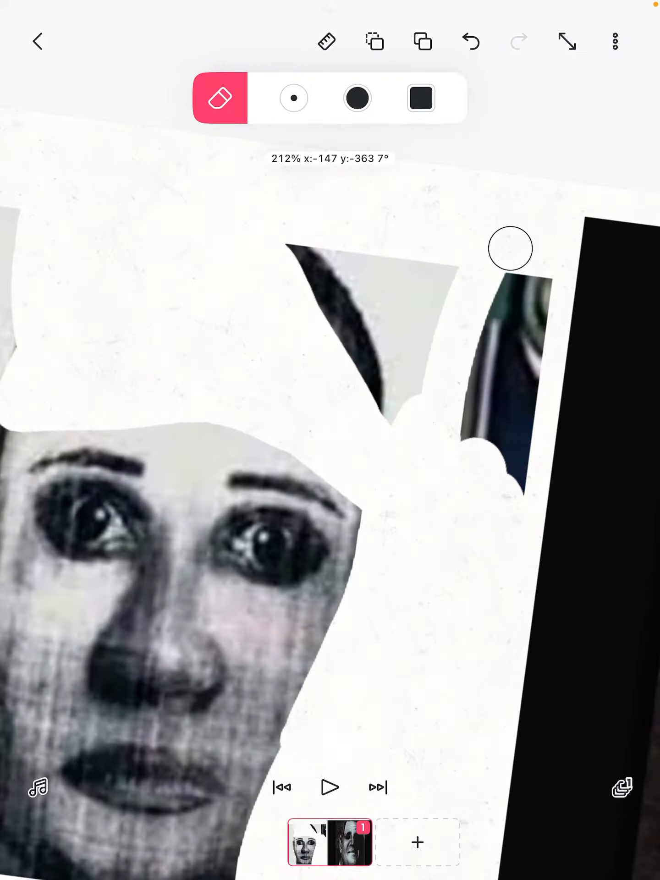
{"action": "left_click_drag", "start_coordinate": [510, 248], "coordinate": [295, 257]}
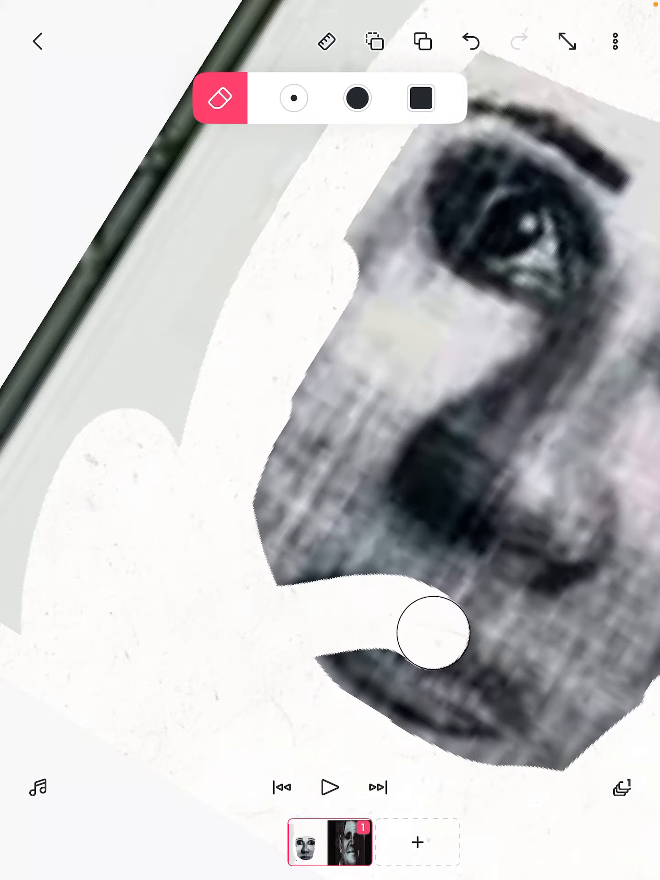
{"action": "left_click_drag", "start_coordinate": [420, 645], "coordinate": [306, 222]}
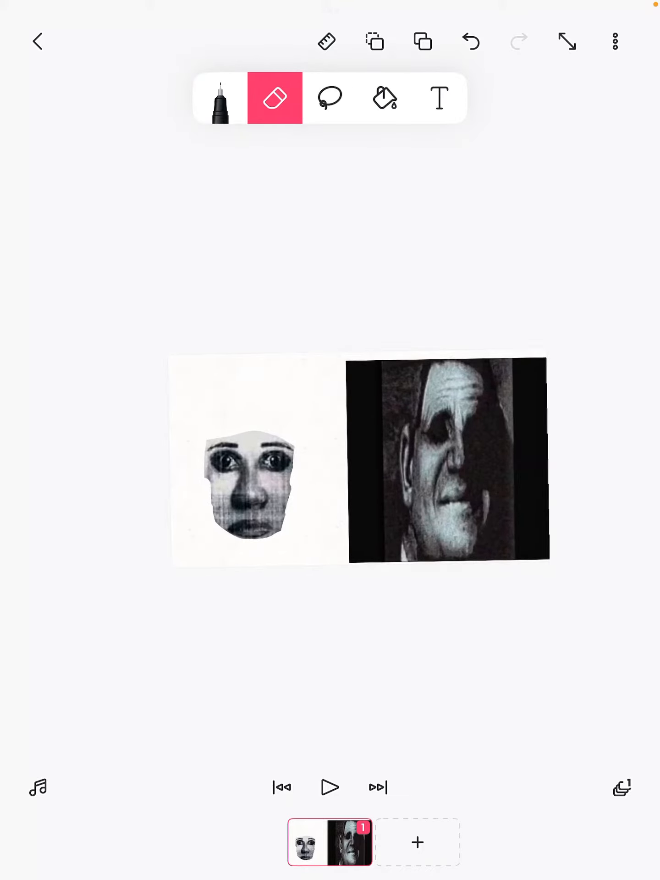
Lasso the cut-out sketch face and drag it over the dark portrait's face
{"action": "left_click", "coordinate": [329, 98]}
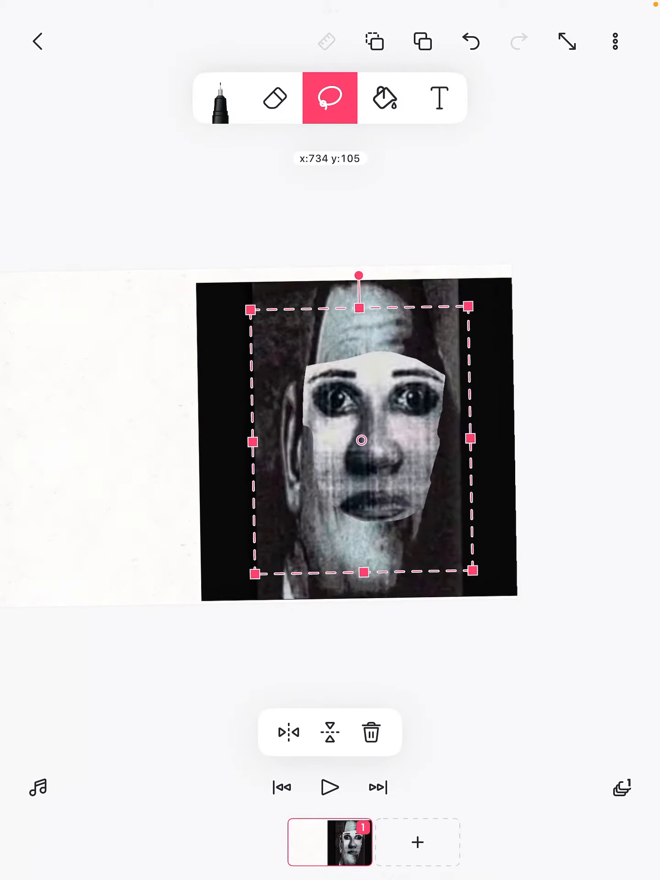
{"action": "left_click_drag", "start_coordinate": [359, 440], "coordinate": [382, 390]}
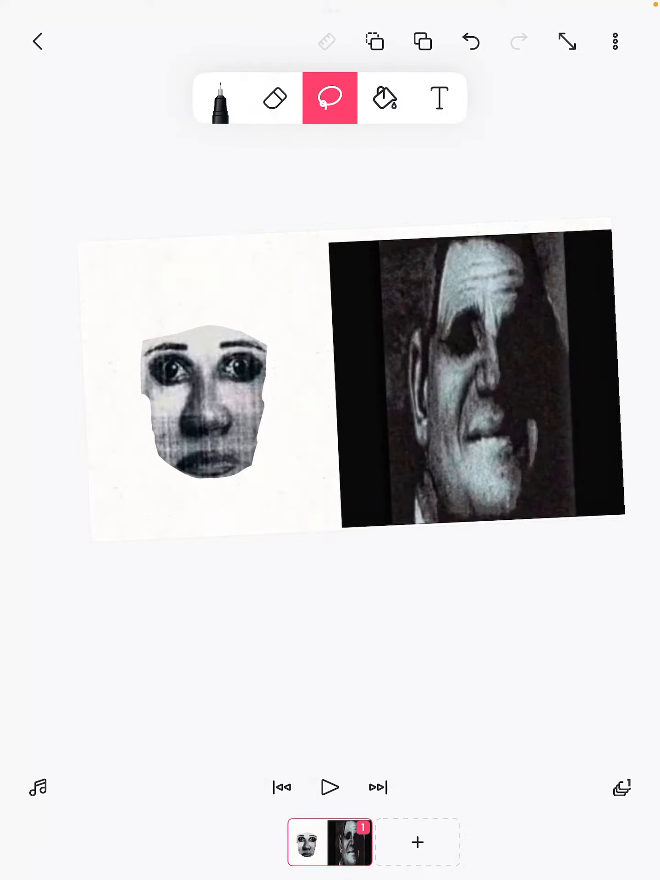
{"action": "left_click", "coordinate": [275, 98]}
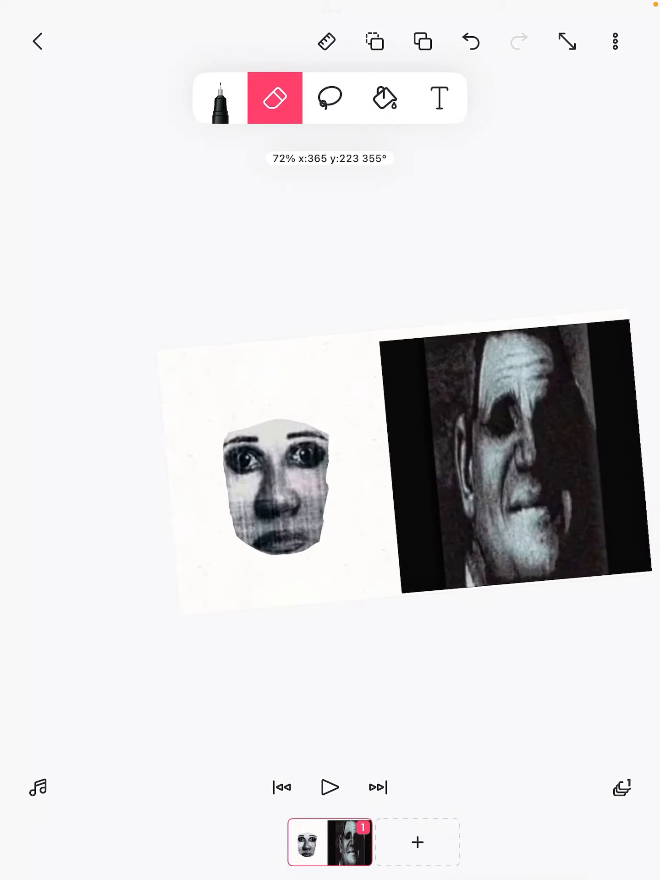
{"action": "left_click", "coordinate": [329, 98]}
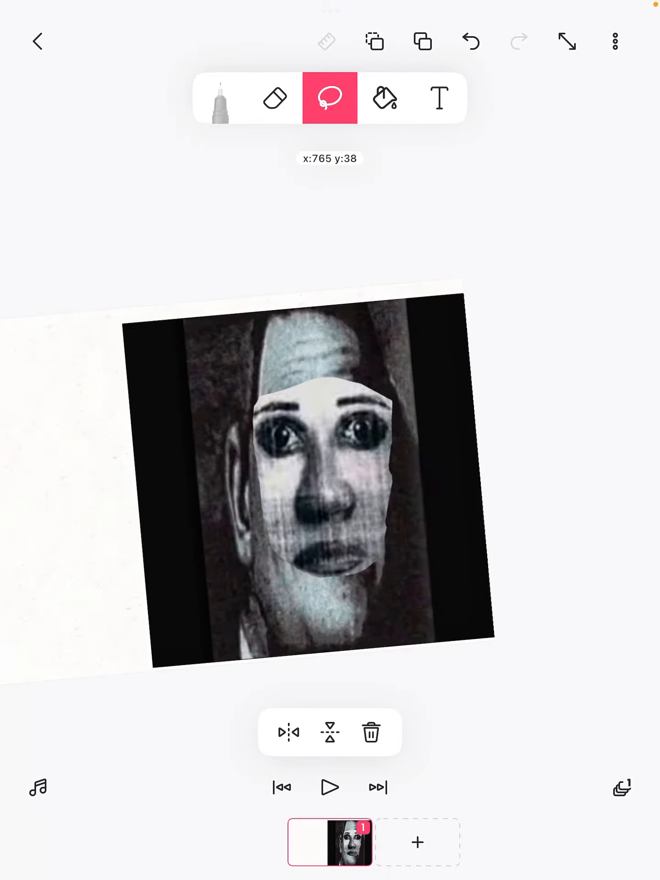
Lasso the whole collage to the frame centre, then open the fill colour picker
{"action": "left_click", "coordinate": [220, 97]}
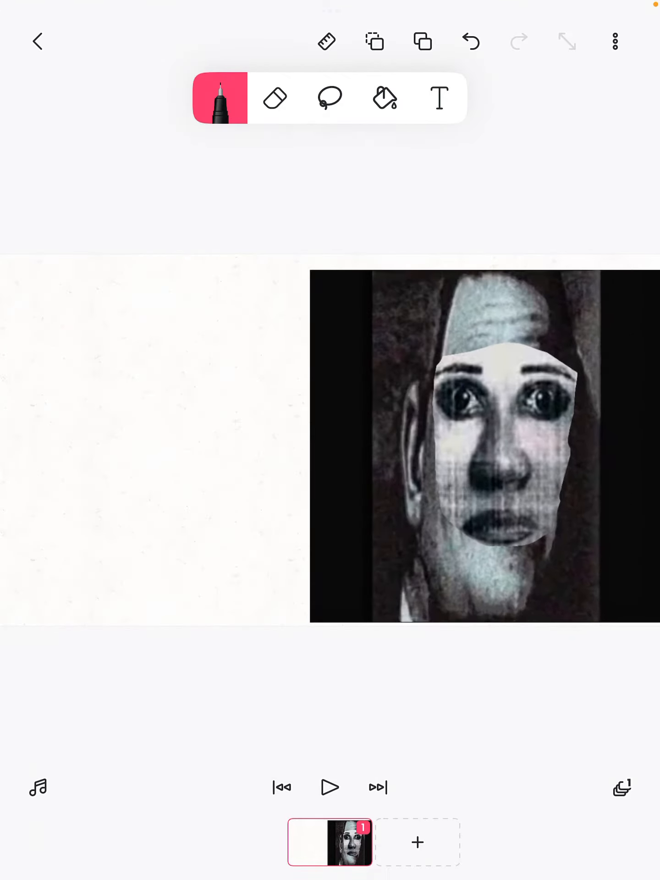
{"action": "left_click_drag", "start_coordinate": [483, 455], "coordinate": [359, 443]}
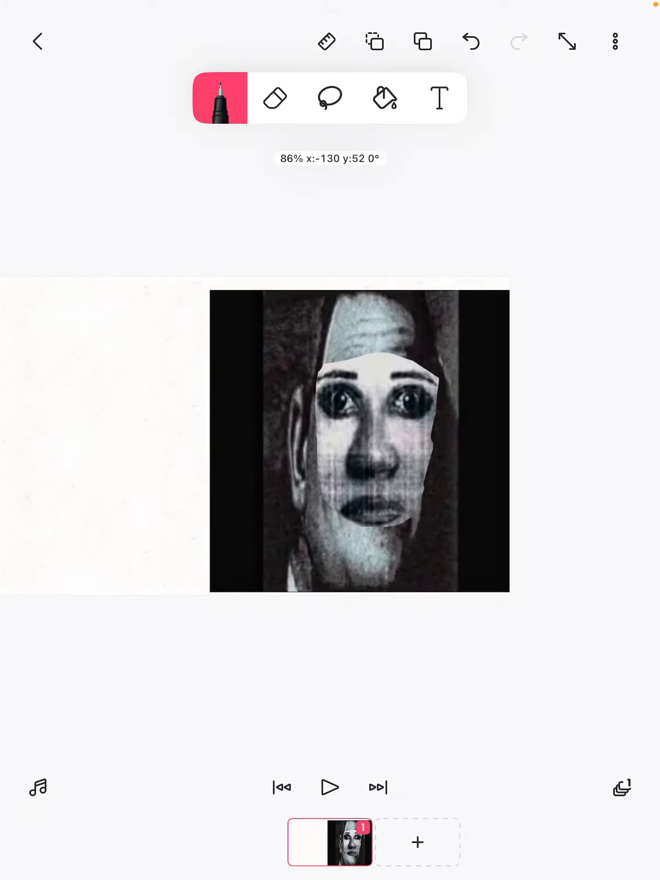
{"action": "left_click", "coordinate": [329, 98]}
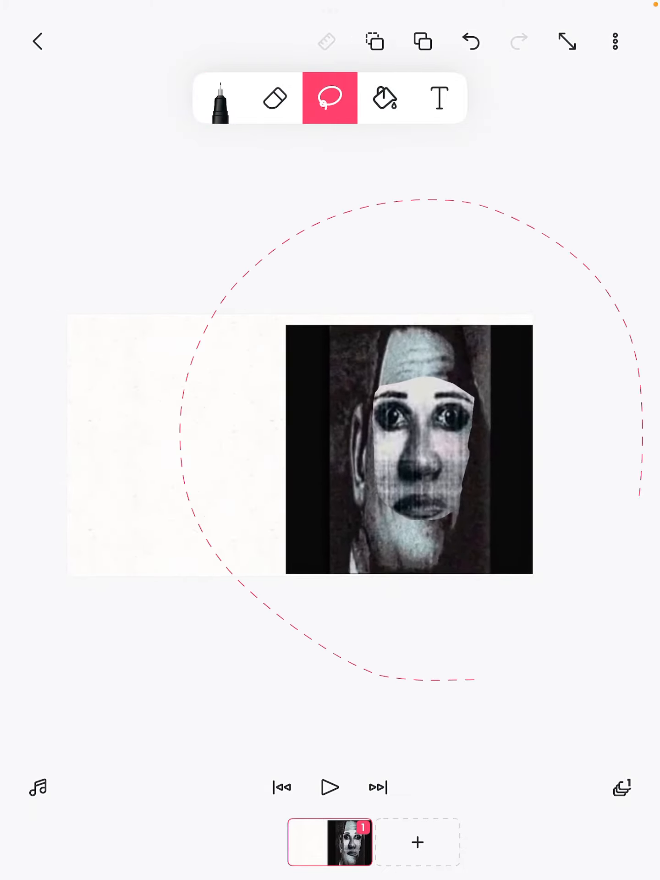
{"action": "left_click_drag", "start_coordinate": [408, 455], "coordinate": [365, 443]}
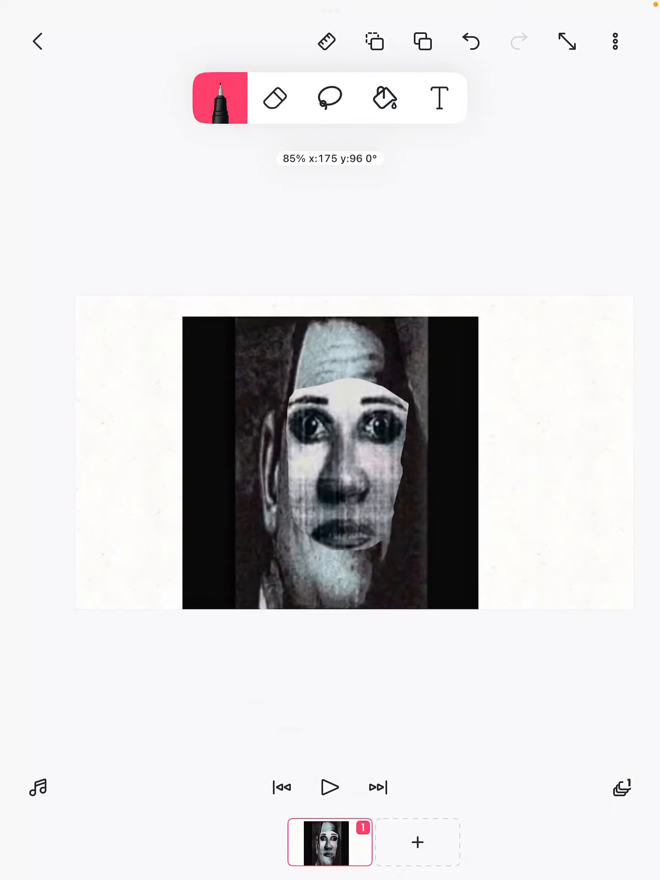
{"action": "left_click", "coordinate": [384, 96]}
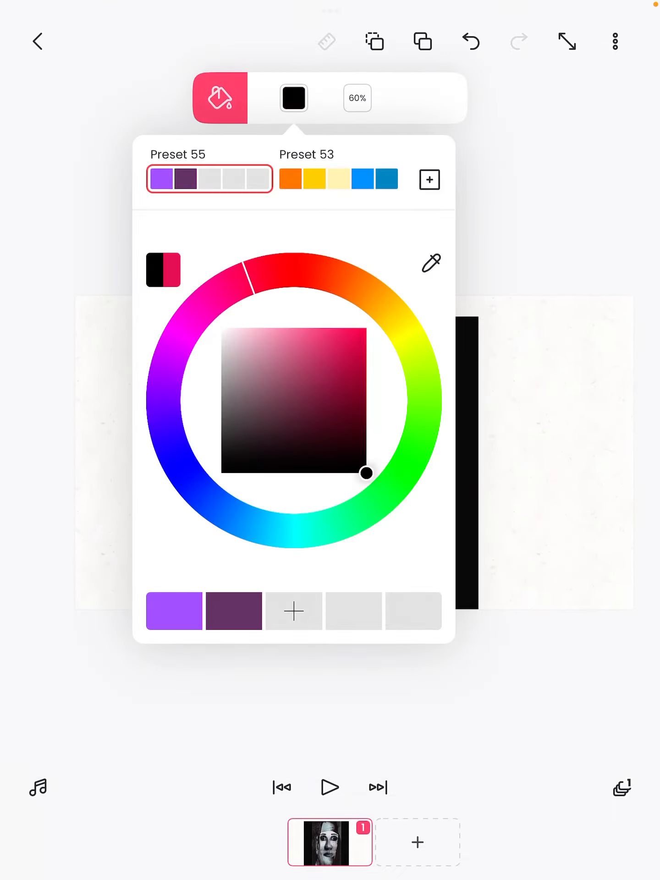